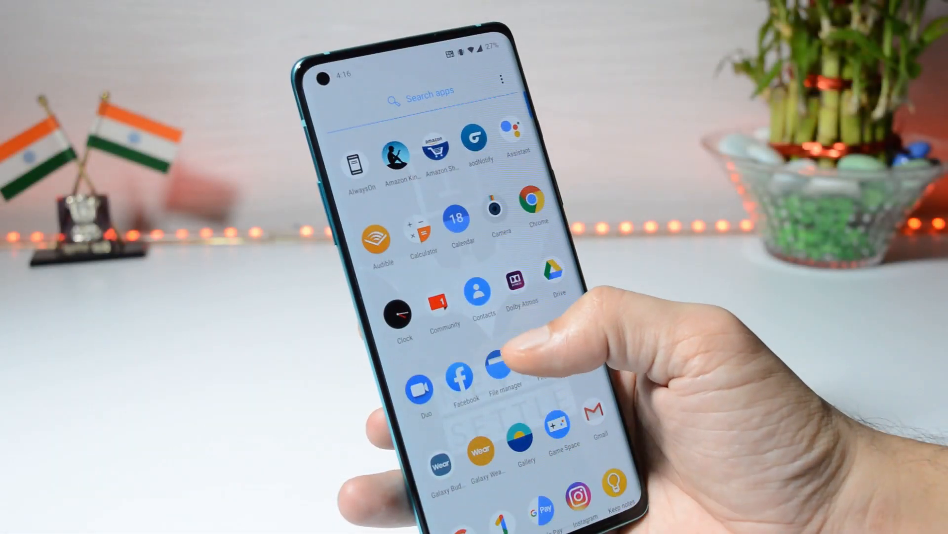
Step: Launch aodNotify, review its notification access and accessibility service in Android Settings, and return to the main menu
scroll(up, 3)
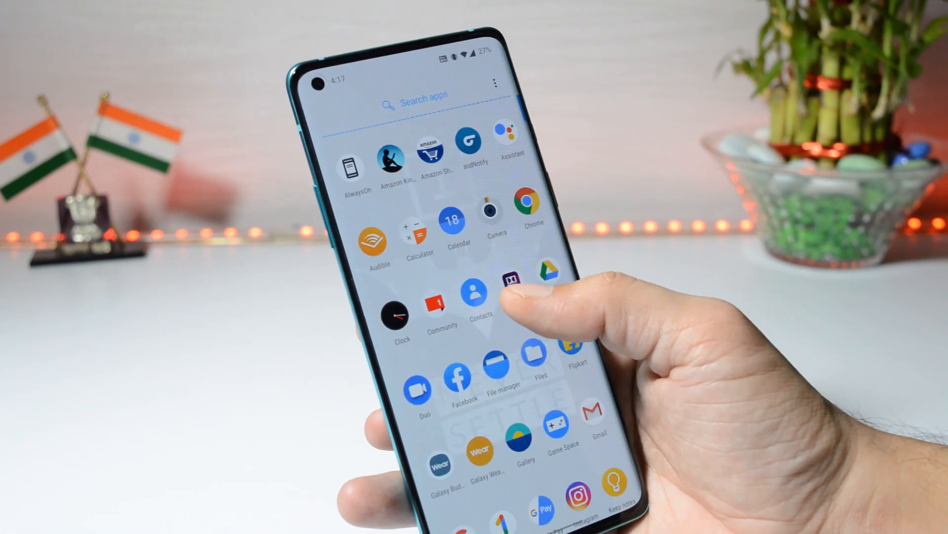
scroll(down, 3)
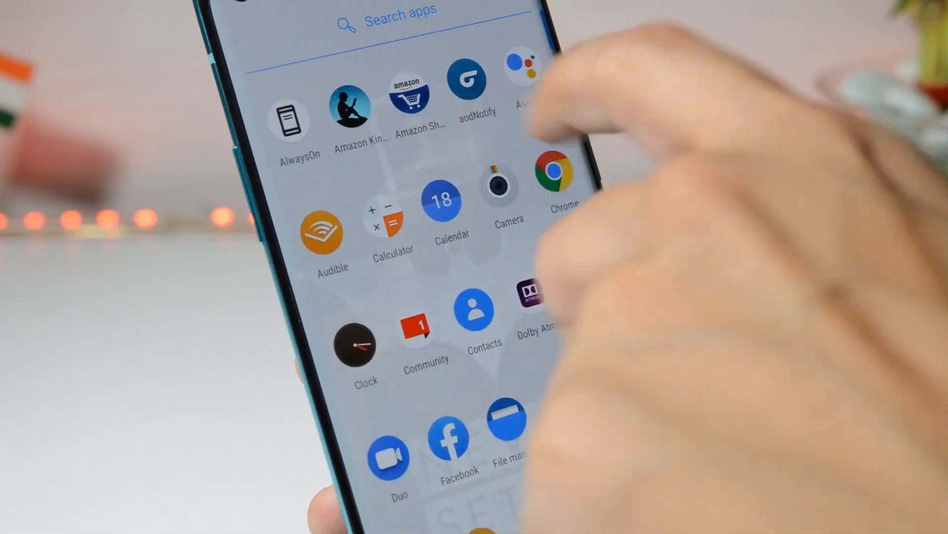
click(476, 91)
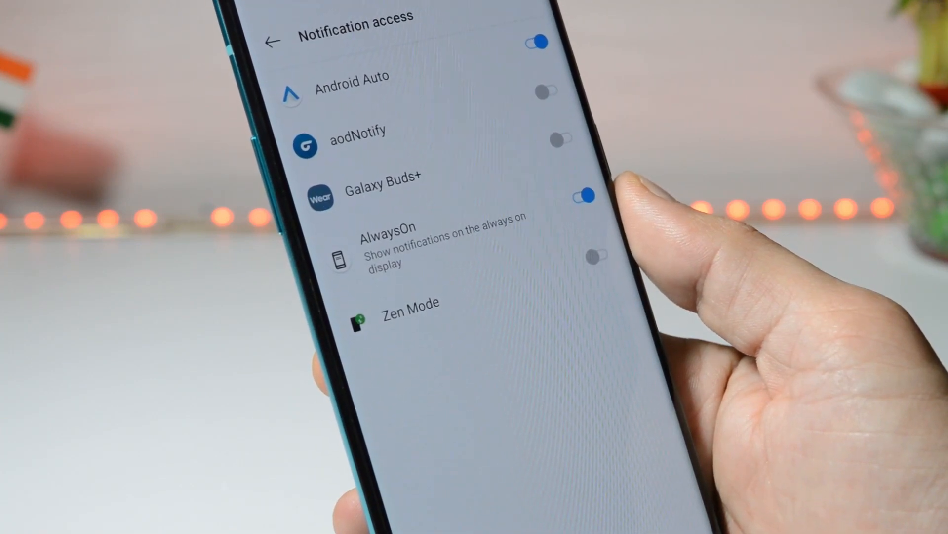
click(272, 40)
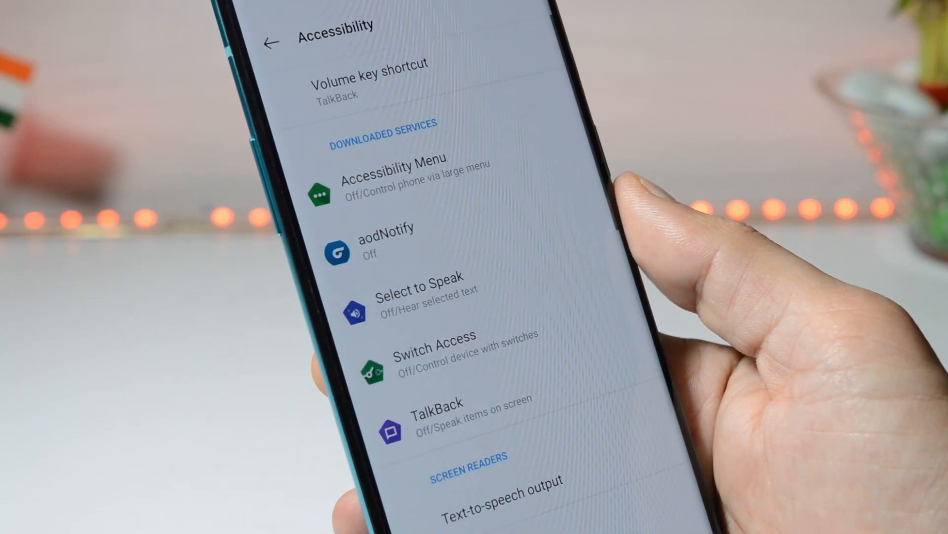
click(385, 243)
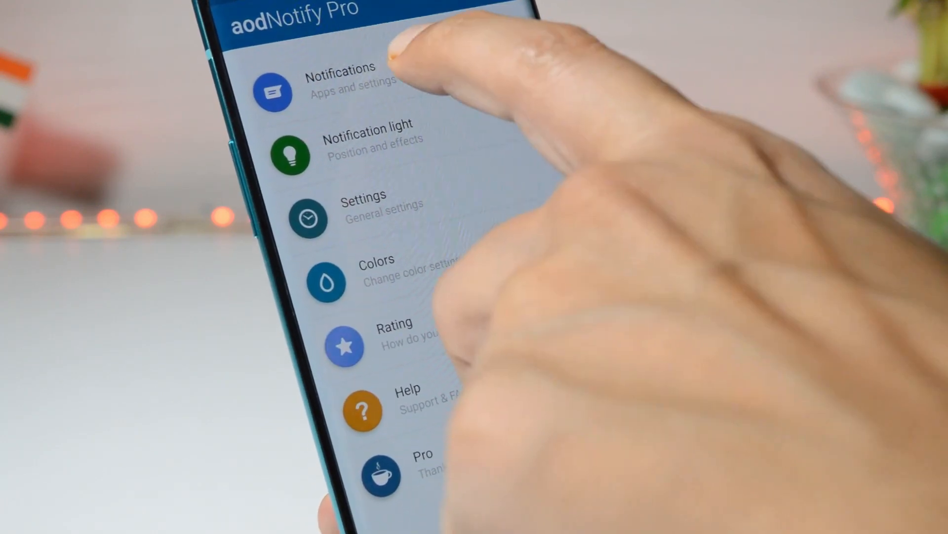
Step: View the Notifications > Apps list of apps allowed to trigger the light, then head to the Style screen
click(339, 91)
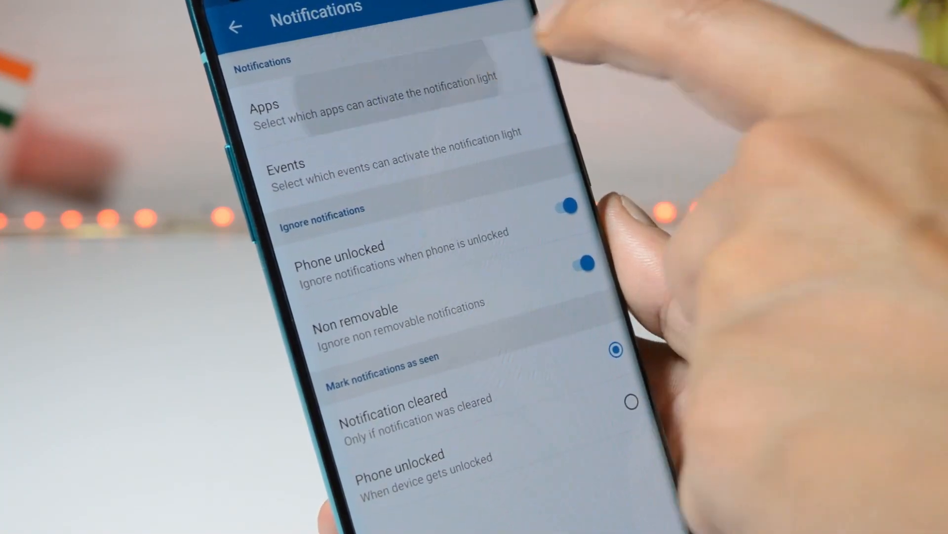
click(373, 115)
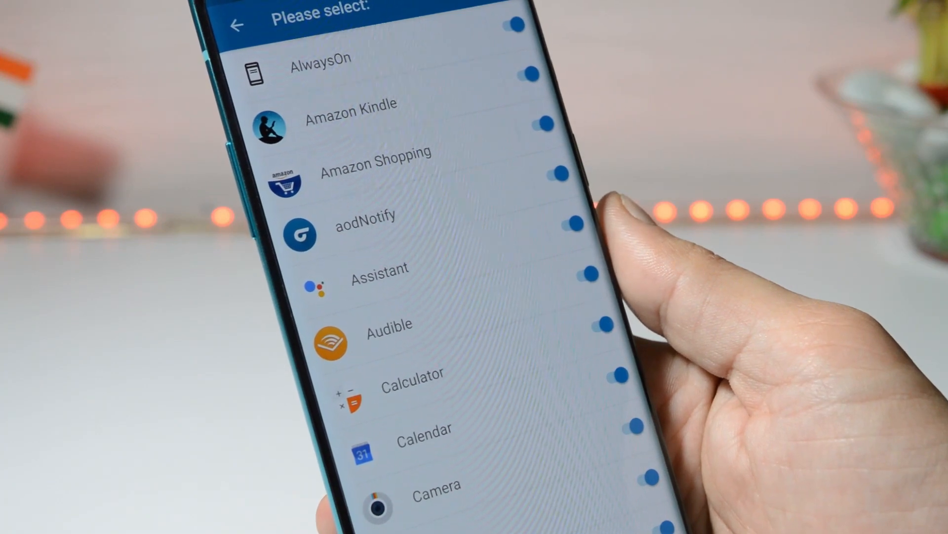
click(236, 24)
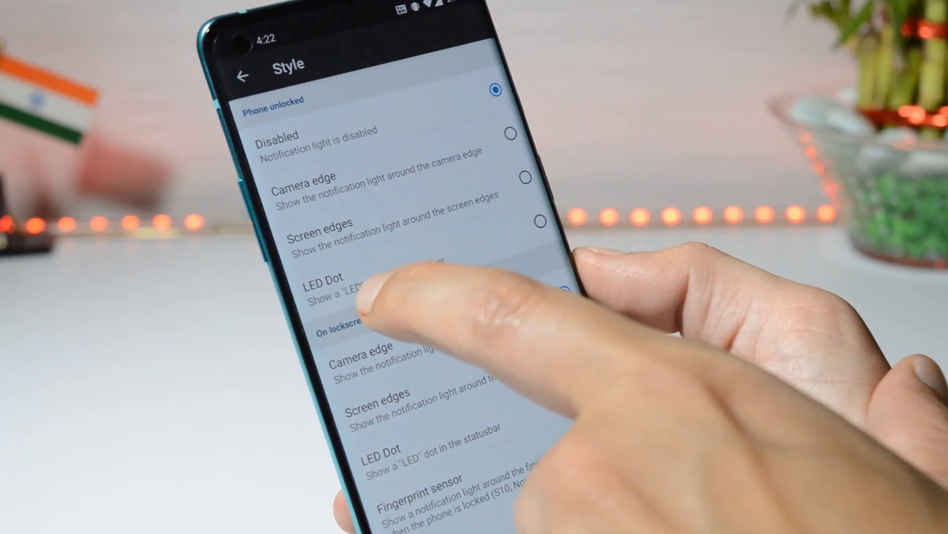
Step: Choose Camera edge as the notification light style so it glows around the cutout
click(572, 295)
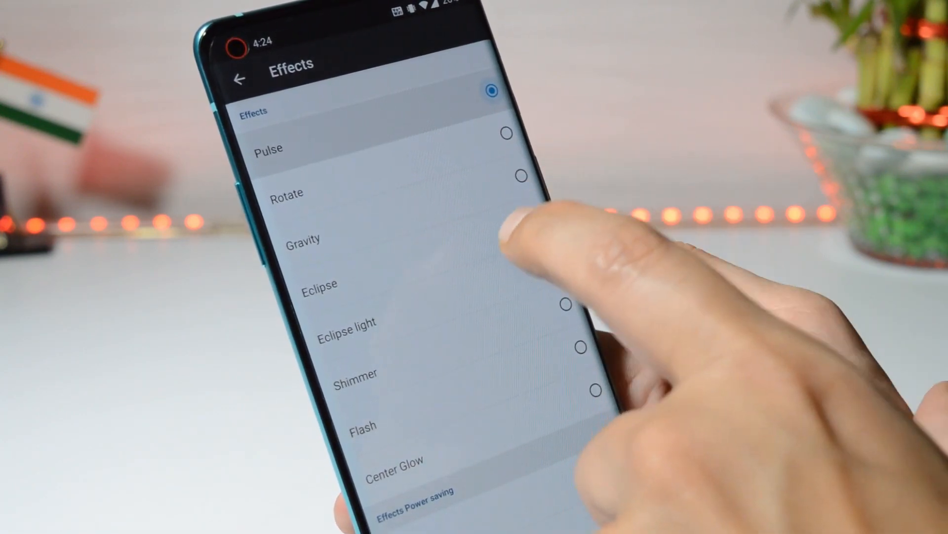
Step: Go to the Colors screen with per-app, event, contact and default color options
click(241, 79)
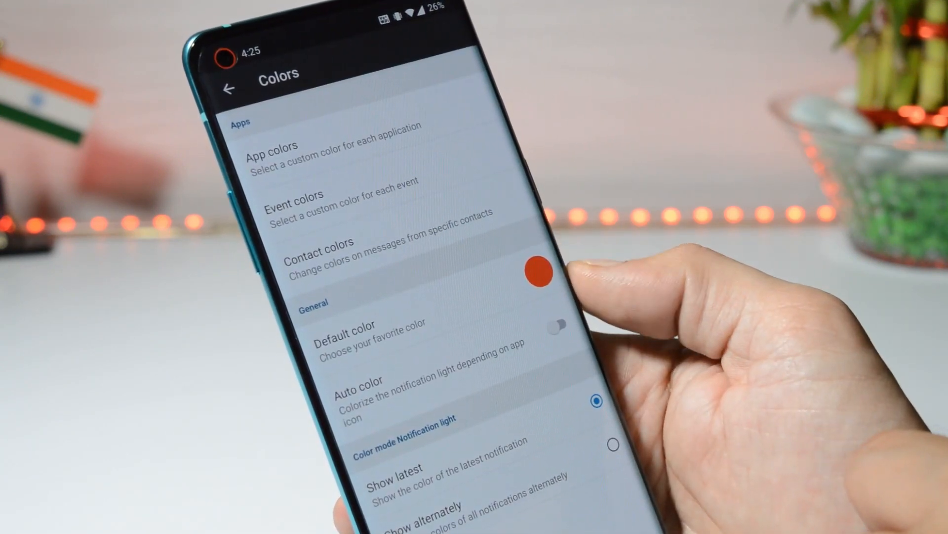
Step: Set the default light color to green and bring up the custom picker at #4CAF50
click(538, 271)
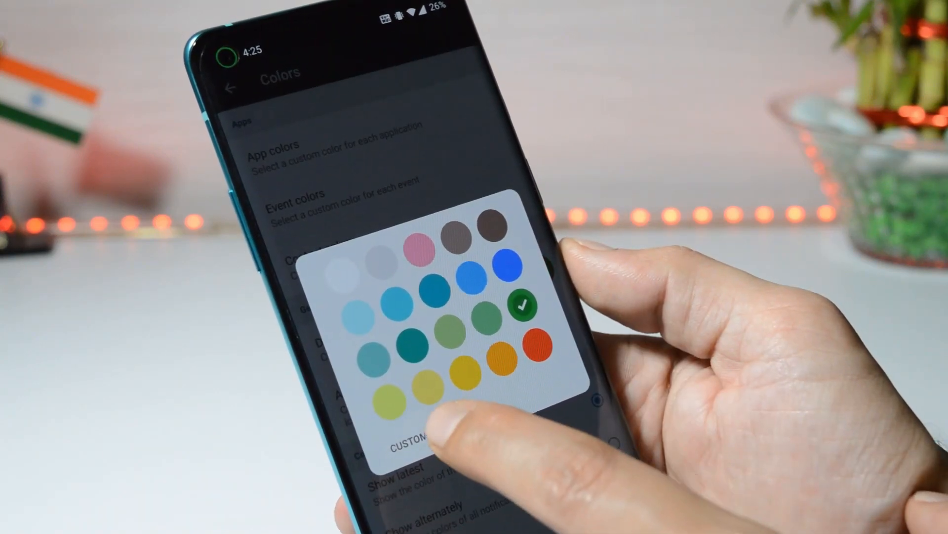
click(414, 441)
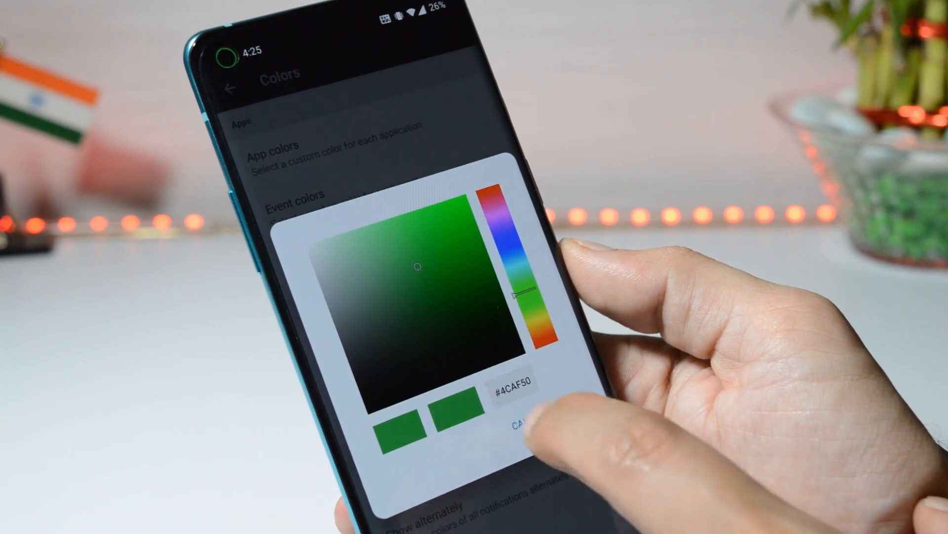